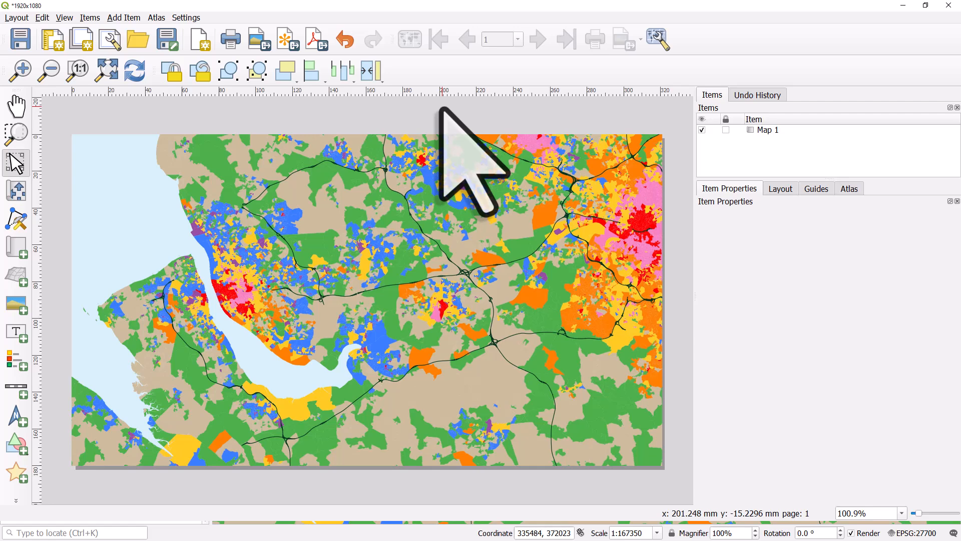
{"action": "mouse_move", "coordinate": [436, 184]}
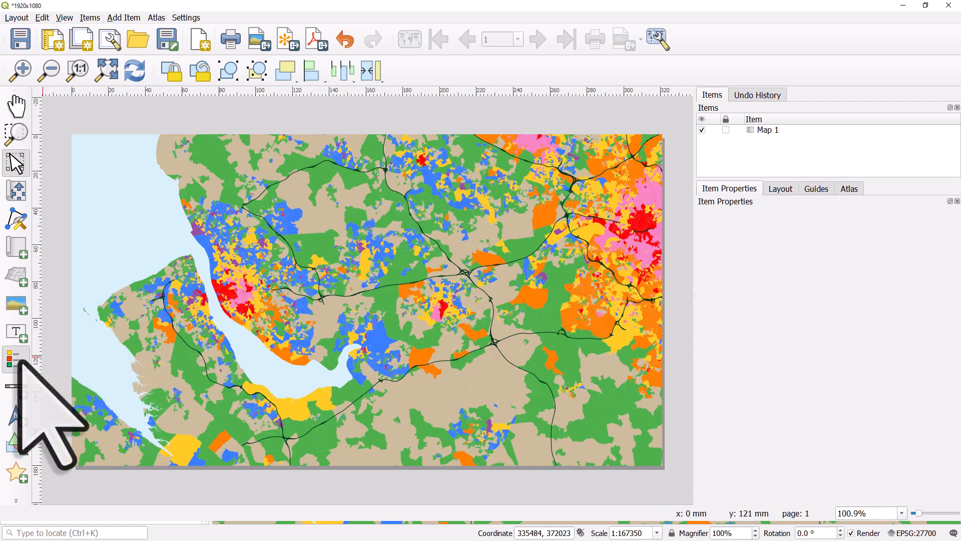
Place a legend across the left-centre of the map and switch off its auto update.
{"action": "left_click_drag", "start_coordinate": [283, 195], "coordinate": [465, 384]}
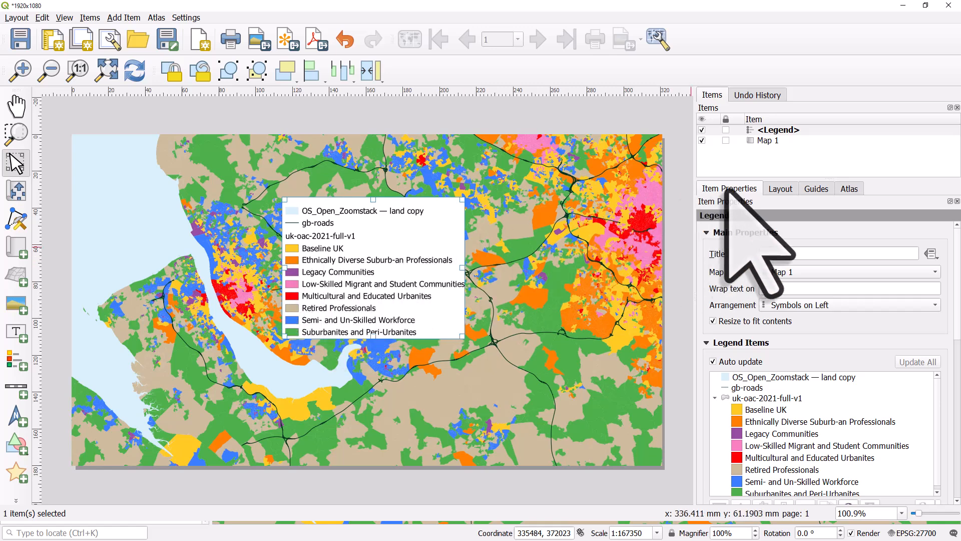
{"action": "mouse_move", "coordinate": [754, 276]}
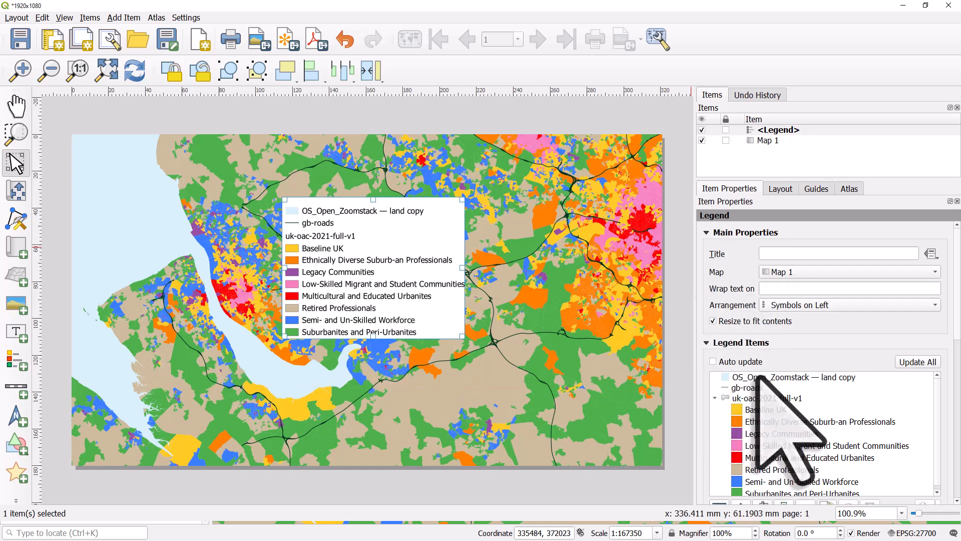
{"action": "left_click", "coordinate": [793, 377]}
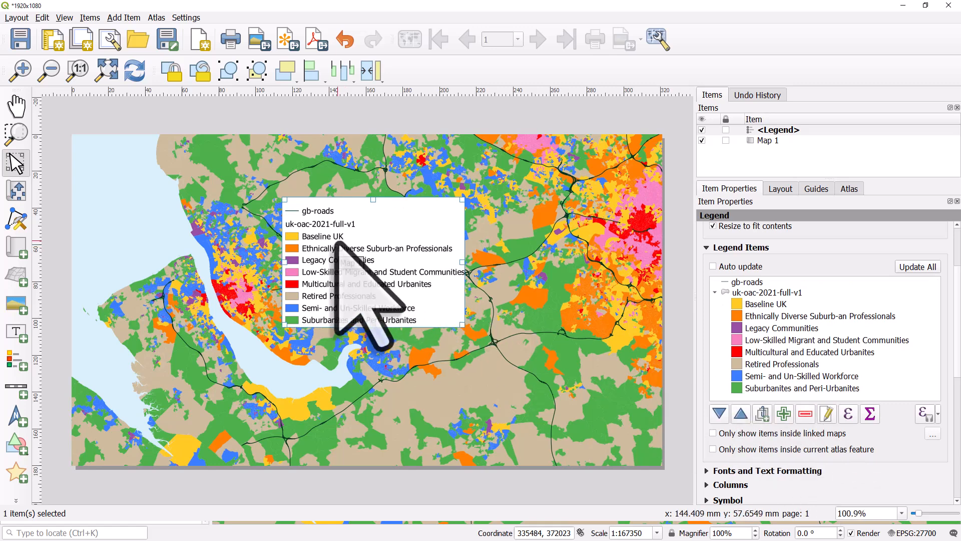
Relabel the uk-oac-2021-full-v1 legend heading as 'OAC 2021'.
{"action": "left_click", "coordinate": [765, 292]}
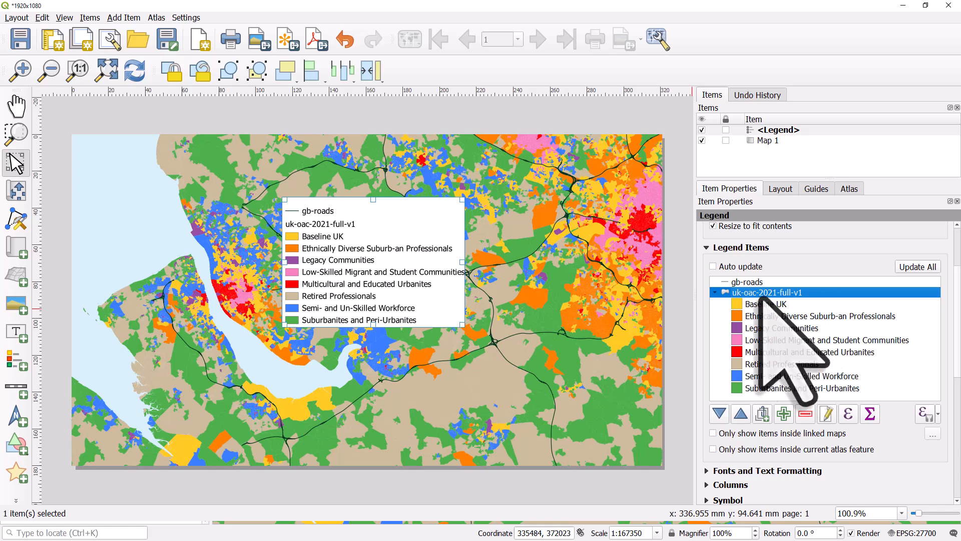
{"action": "mouse_move", "coordinate": [809, 368]}
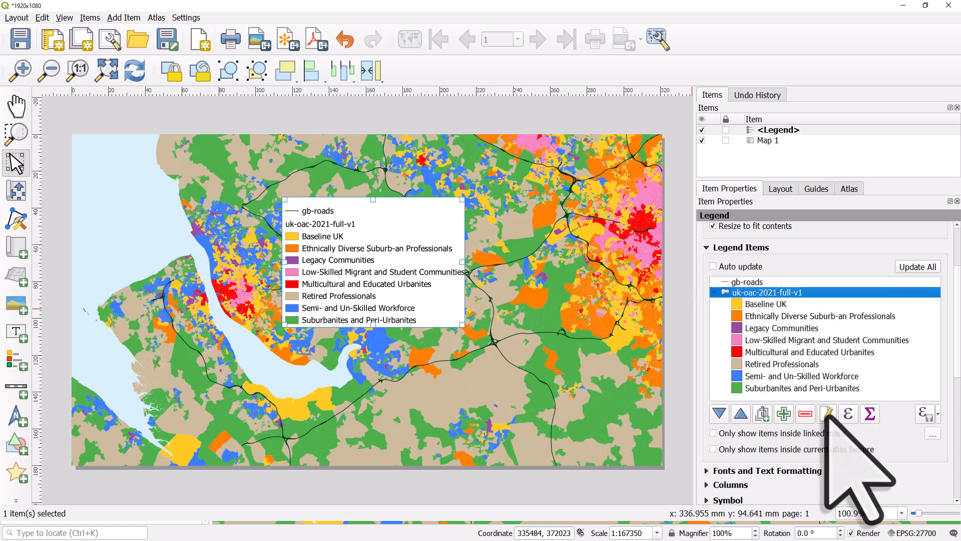
{"action": "left_click", "coordinate": [828, 414]}
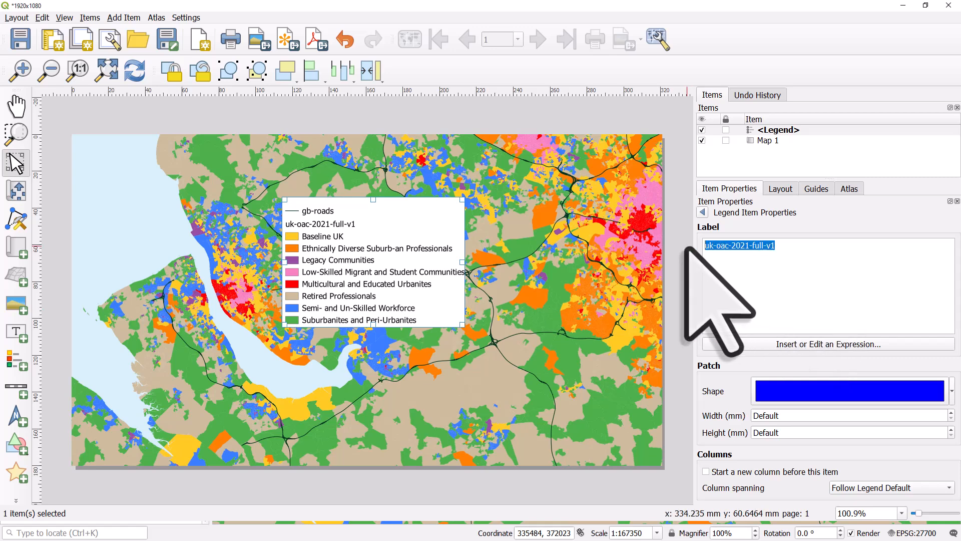
{"action": "type", "text": "O"}
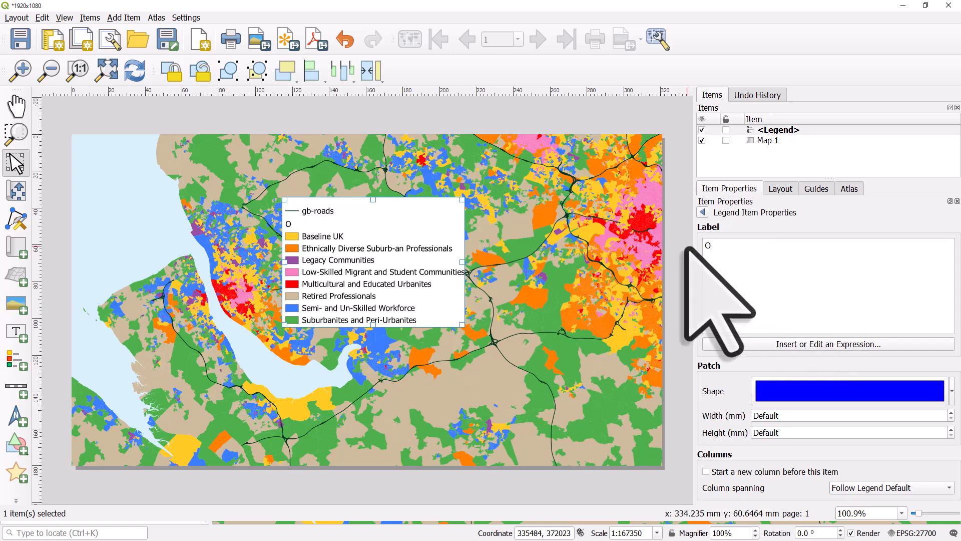
{"action": "type", "text": "AC 20"}
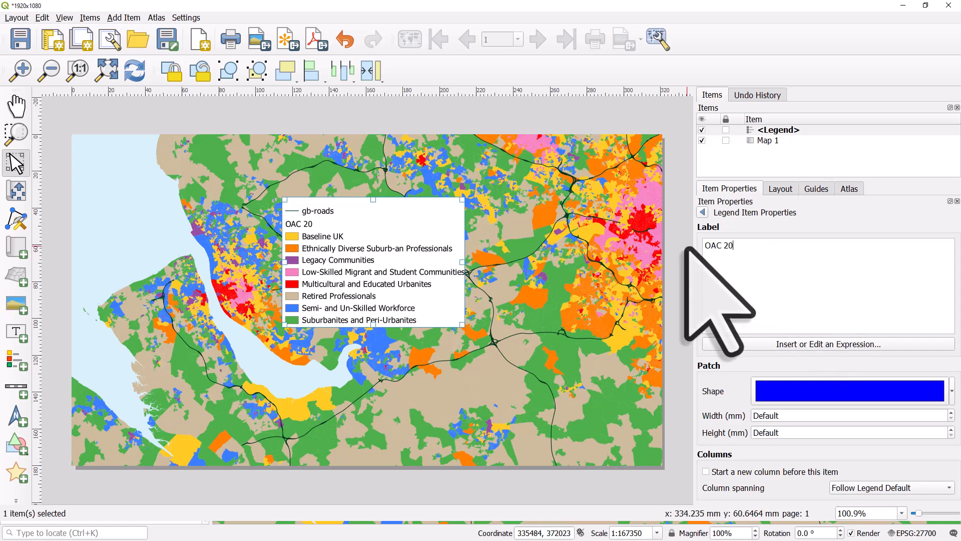
{"action": "type", "text": "21"}
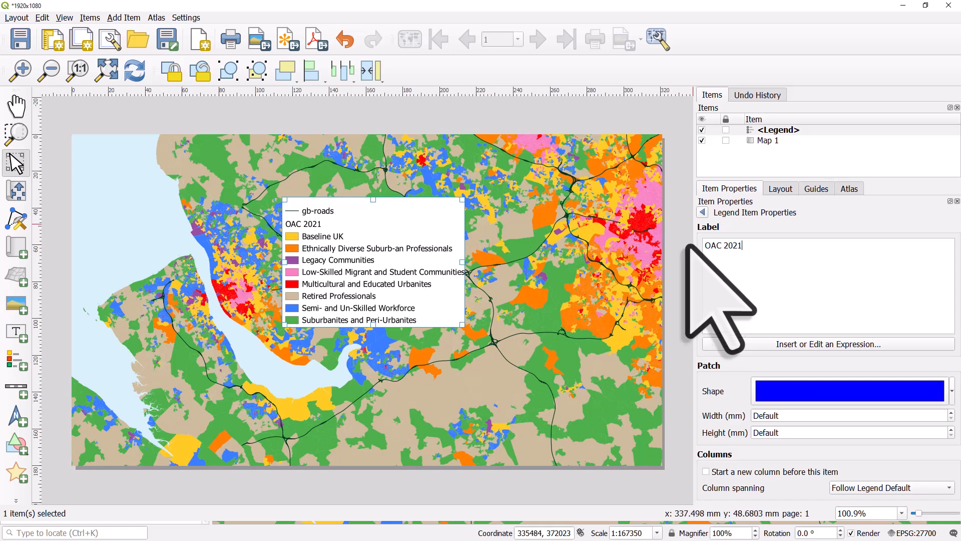
{"action": "left_click", "coordinate": [701, 213]}
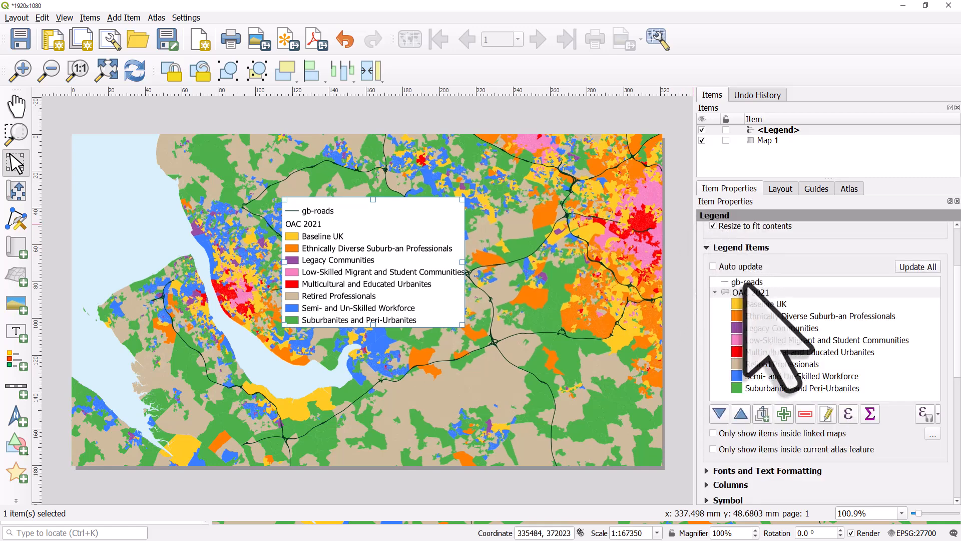
{"action": "left_click", "coordinate": [751, 292]}
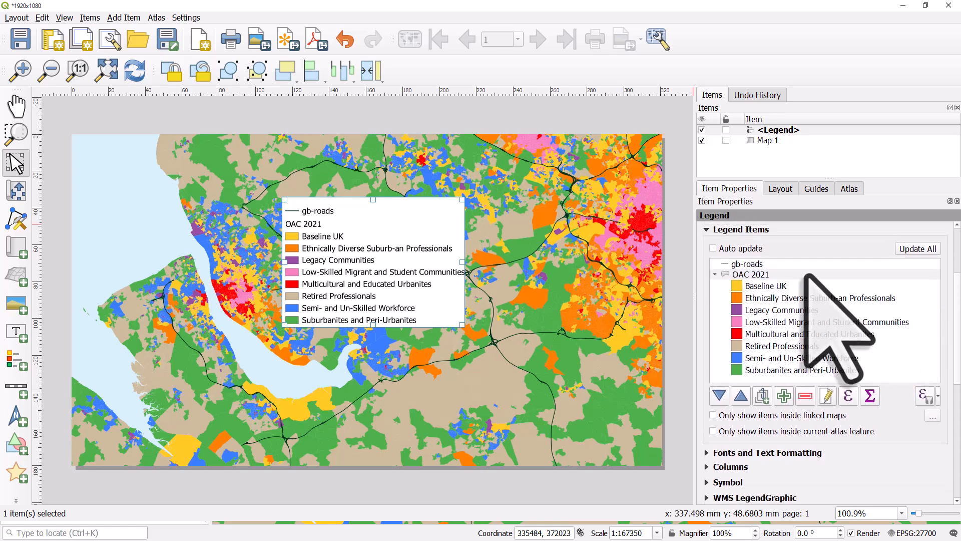
Replace the OAC 2021 patch WKT polygon with a circle-approximating polygon shape.
{"action": "left_click", "coordinate": [750, 275]}
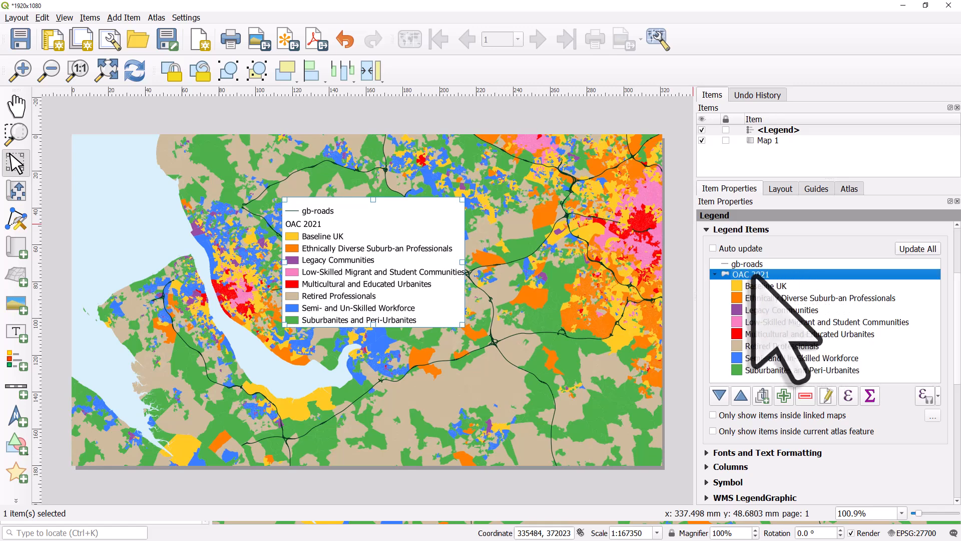
{"action": "right_click", "coordinate": [751, 274]}
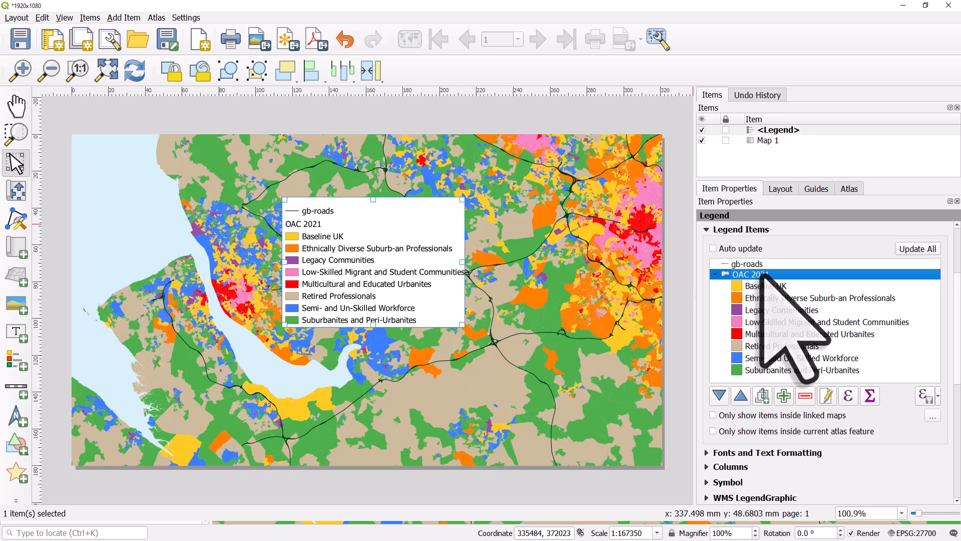
{"action": "mouse_move", "coordinate": [779, 344]}
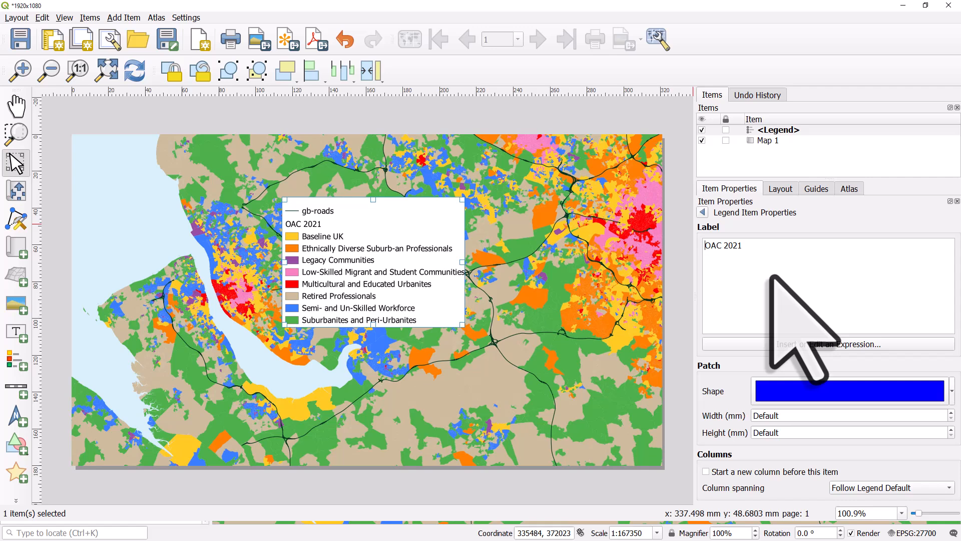
{"action": "mouse_move", "coordinate": [723, 423]}
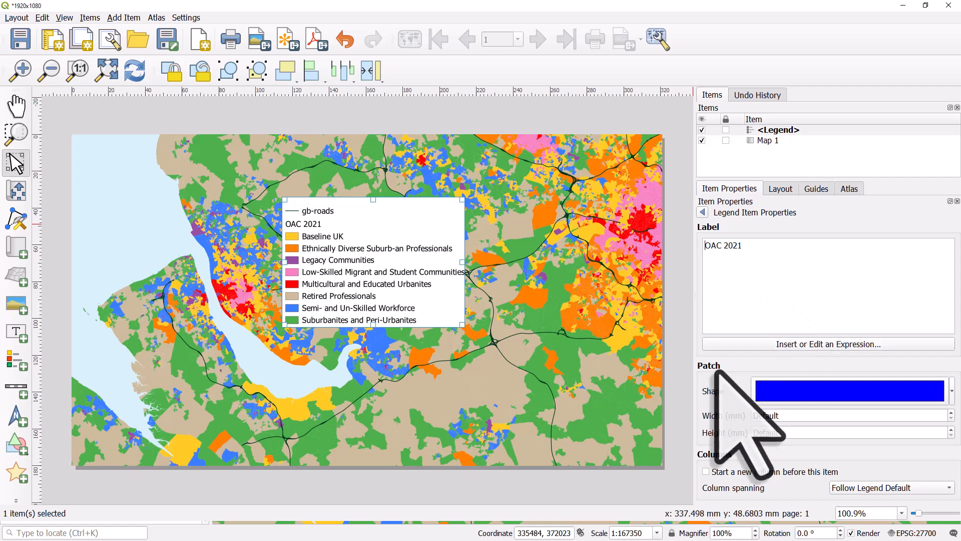
{"action": "mouse_move", "coordinate": [760, 429]}
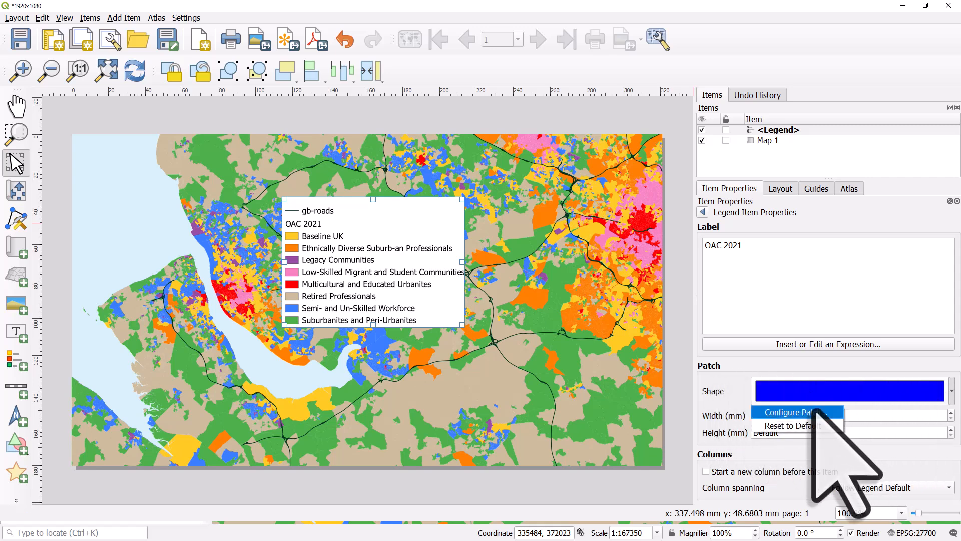
{"action": "left_click", "coordinate": [793, 412]}
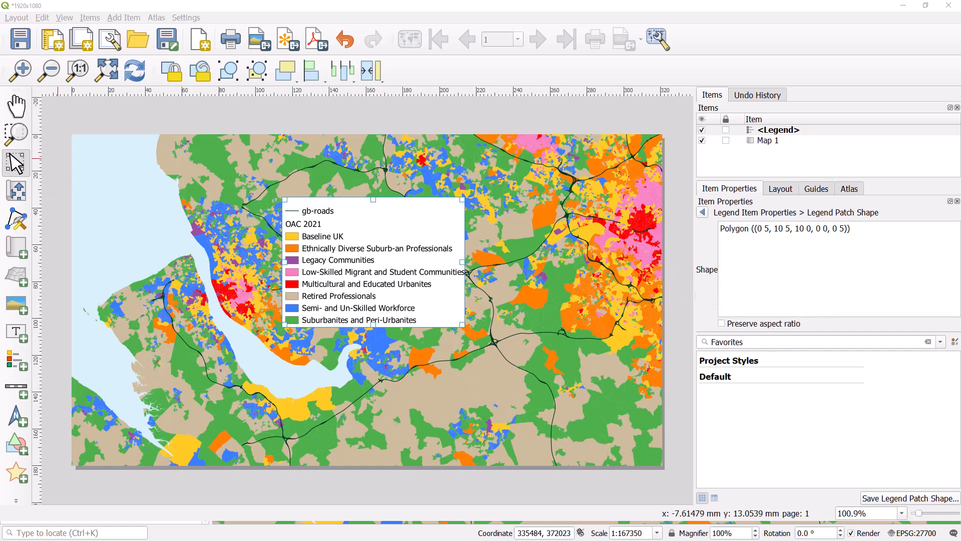
{"action": "mouse_move", "coordinate": [757, 288]}
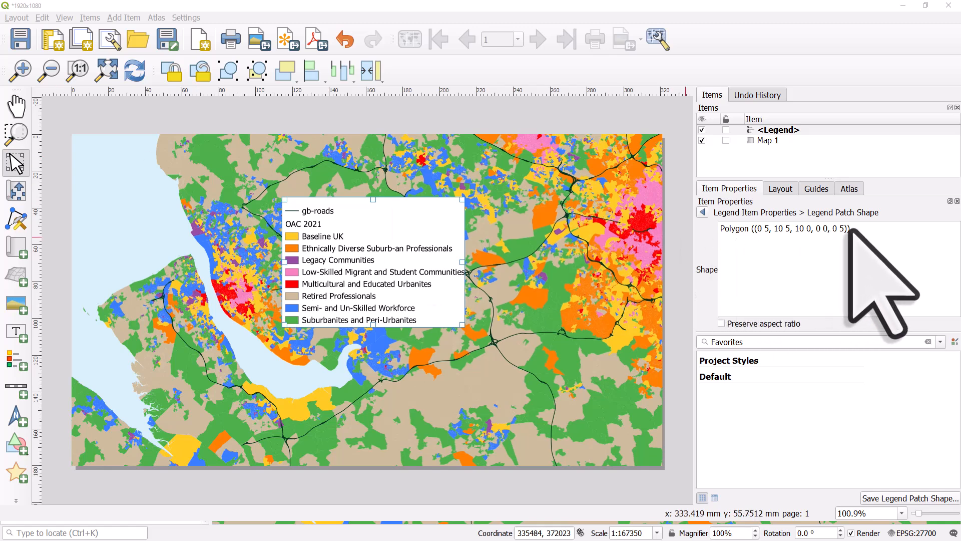
{"action": "triple_click", "coordinate": [785, 228]}
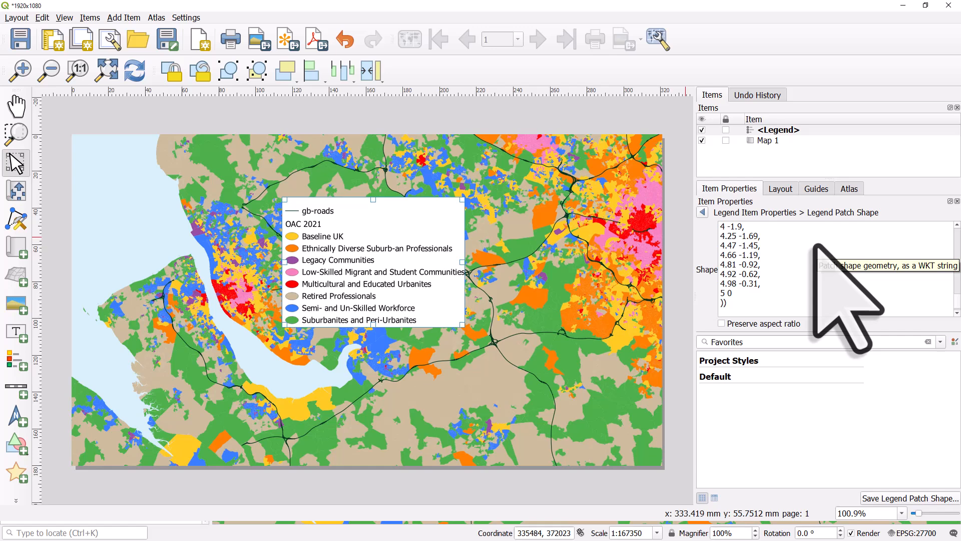
{"action": "left_click", "coordinate": [703, 212]}
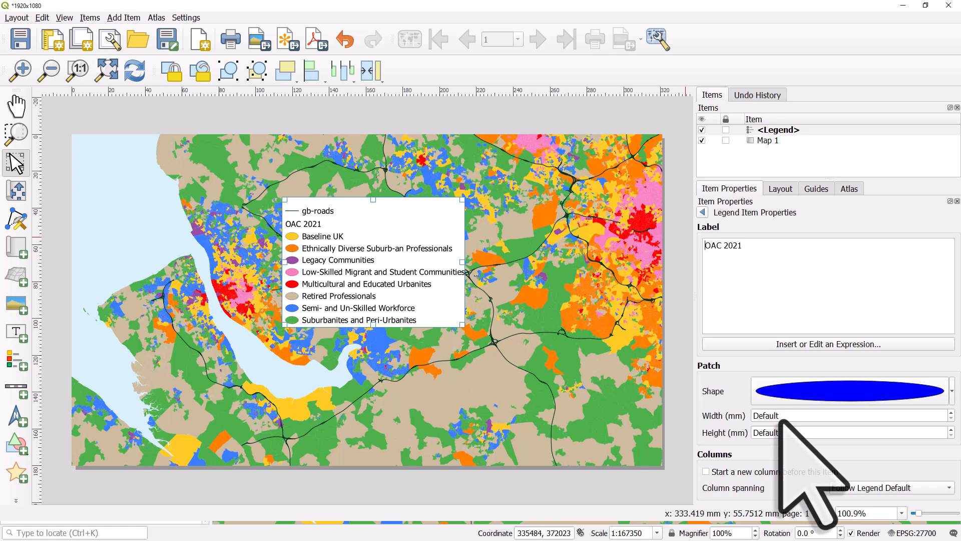
Set the OAC 2021 patch width and height to equal 5.00 mm and review the circular shape.
{"action": "left_click", "coordinate": [847, 414]}
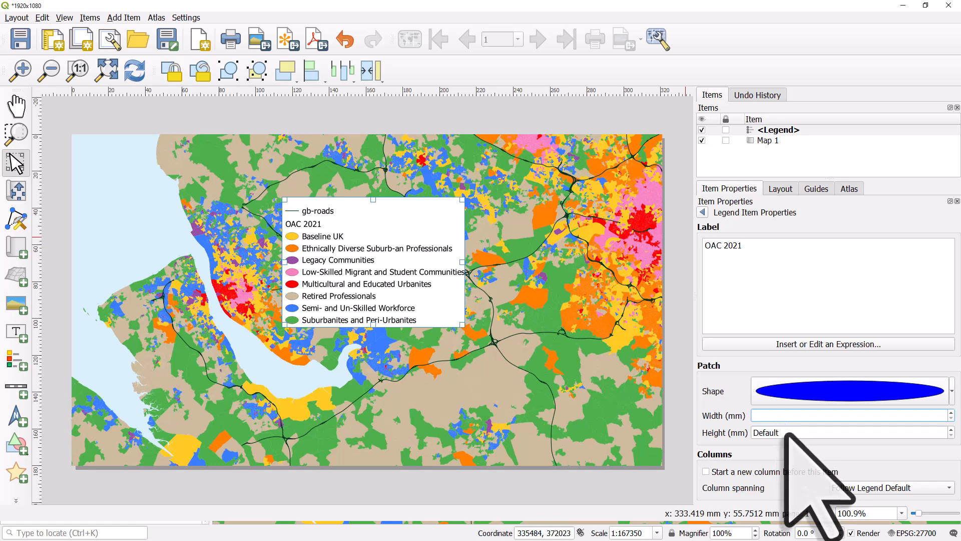
{"action": "type", "text": "5.00"}
{"action": "left_click", "coordinate": [849, 433]}
{"action": "type", "text": "6"}
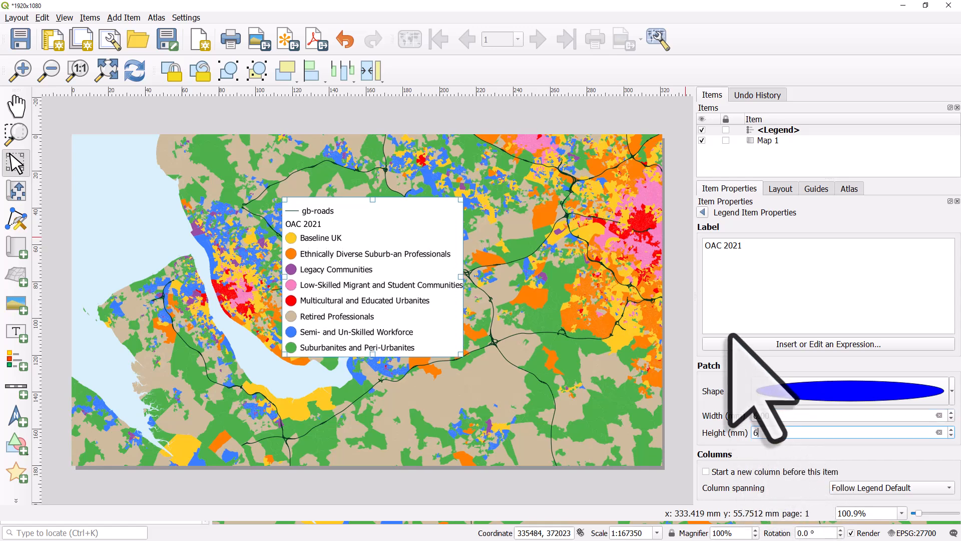
{"action": "left_click", "coordinate": [701, 211]}
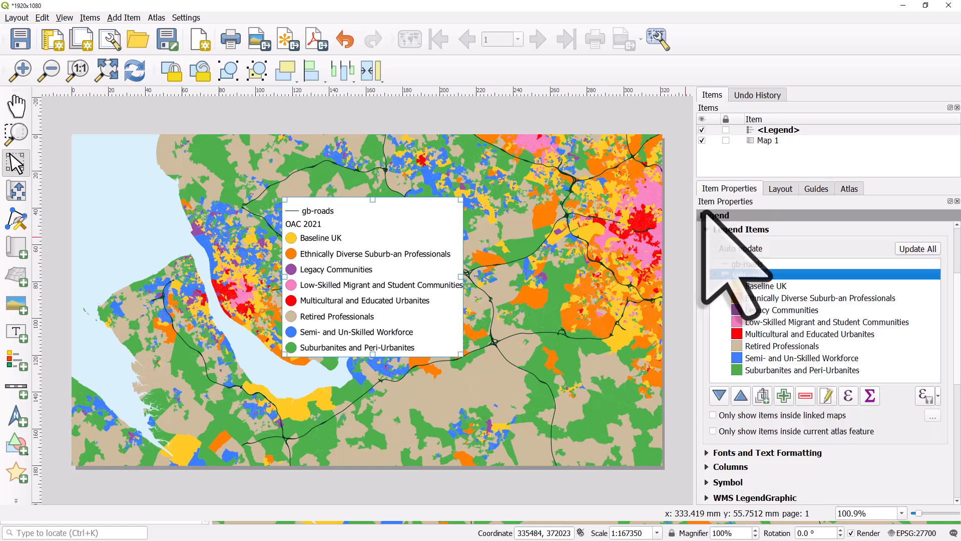
{"action": "double_click", "coordinate": [736, 274]}
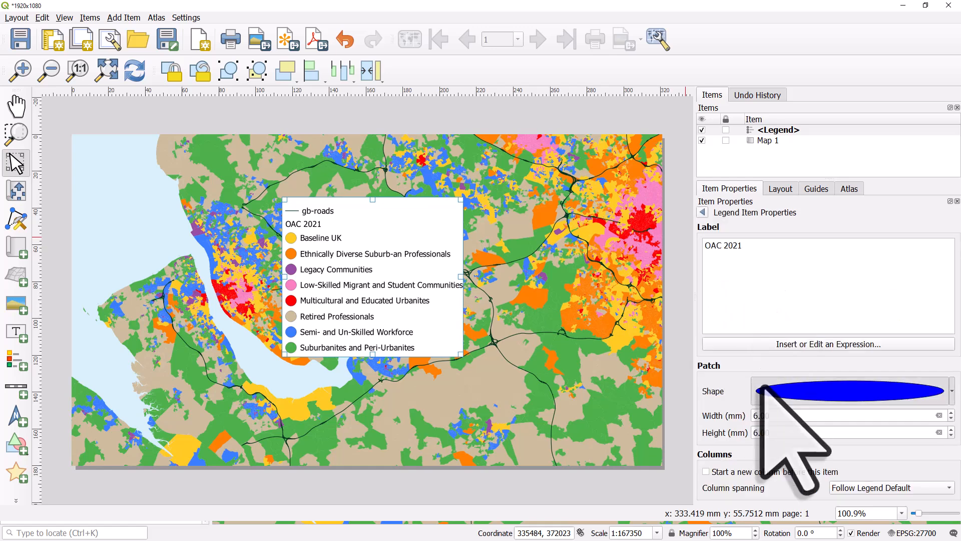
{"action": "left_click", "coordinate": [852, 391]}
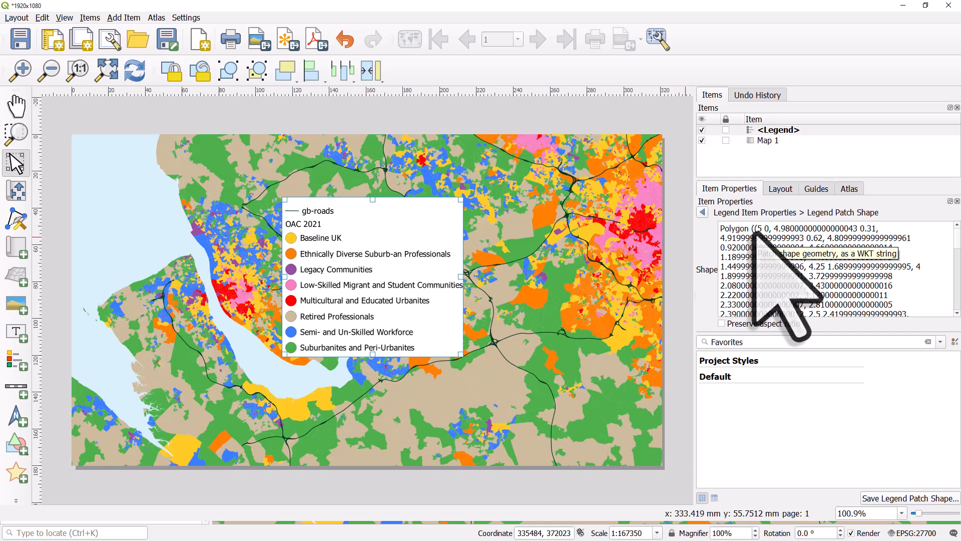
{"action": "left_click", "coordinate": [702, 213]}
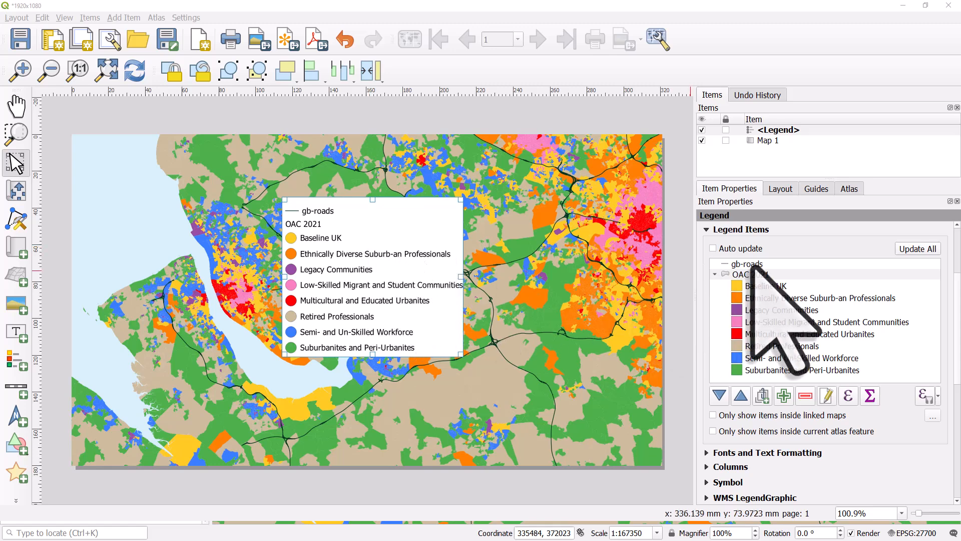
Give gb-roads a MultiCurve patch shape sized 10 mm wide by 5 mm high.
{"action": "double_click", "coordinate": [745, 264]}
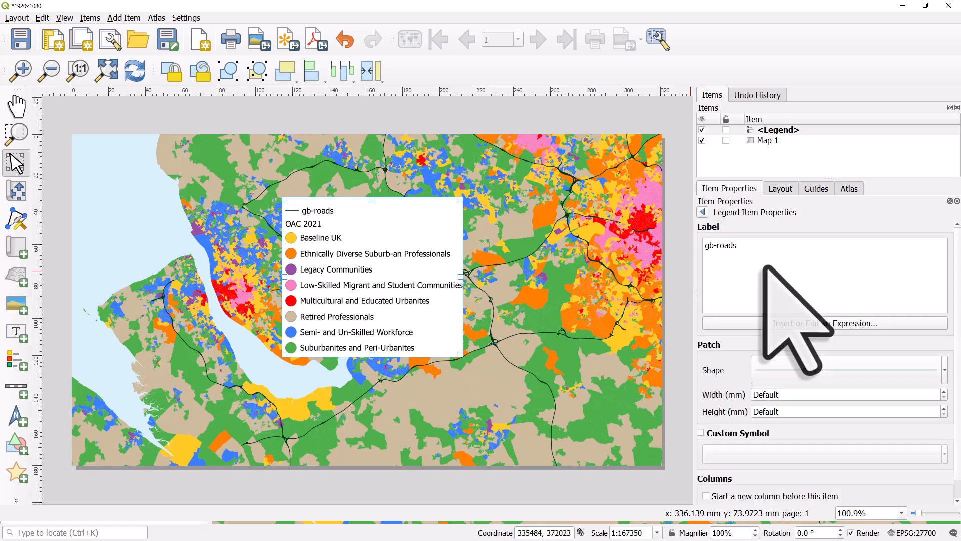
{"action": "left_click", "coordinate": [846, 370]}
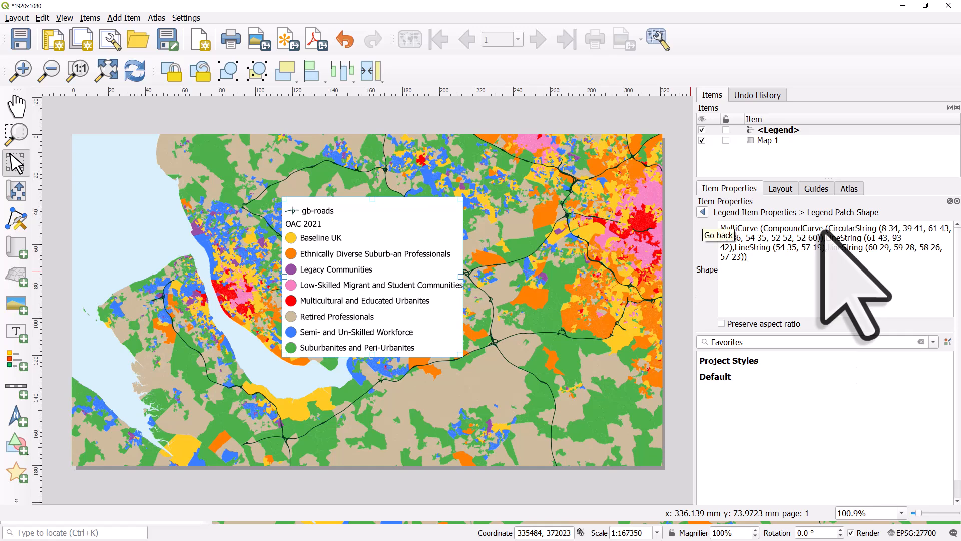
{"action": "left_click", "coordinate": [718, 235]}
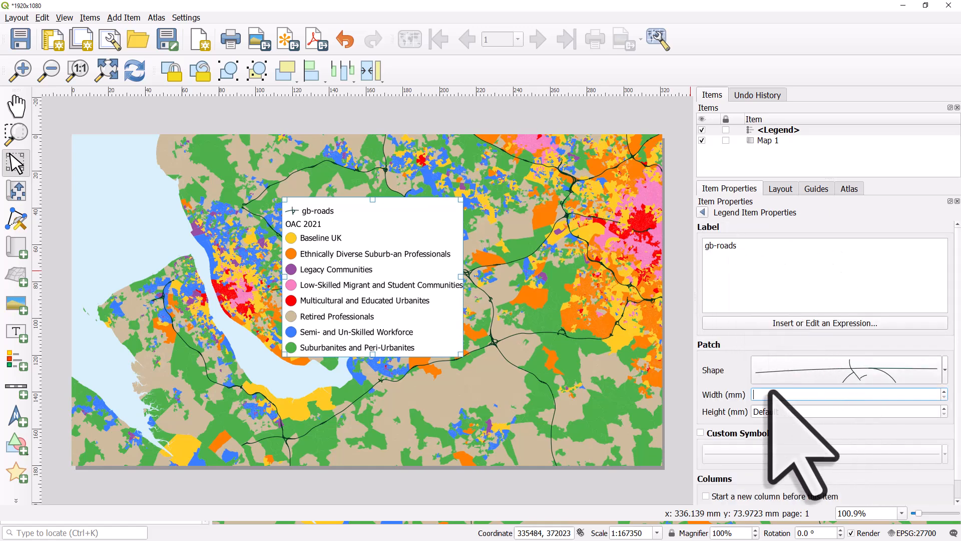
{"action": "type", "text": "5"}
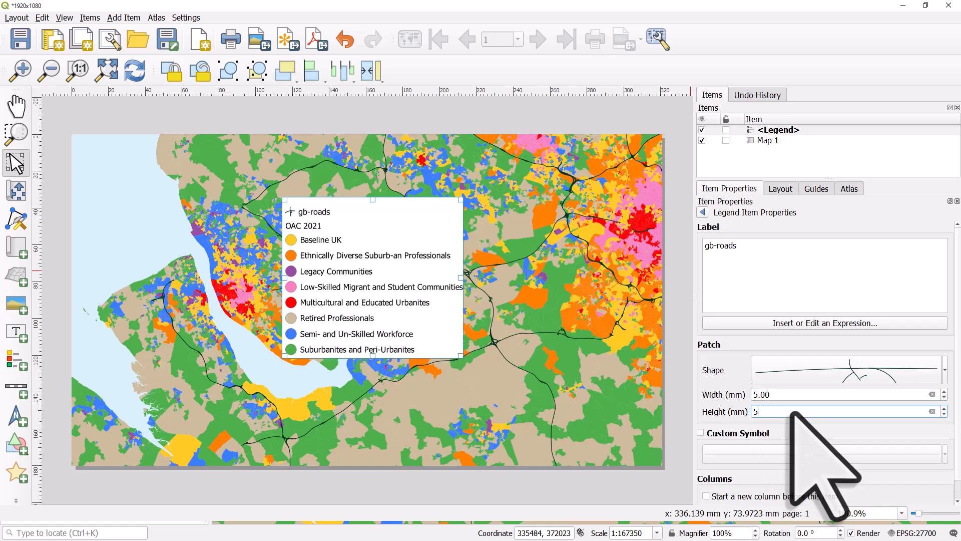
{"action": "left_click", "coordinate": [846, 395]}
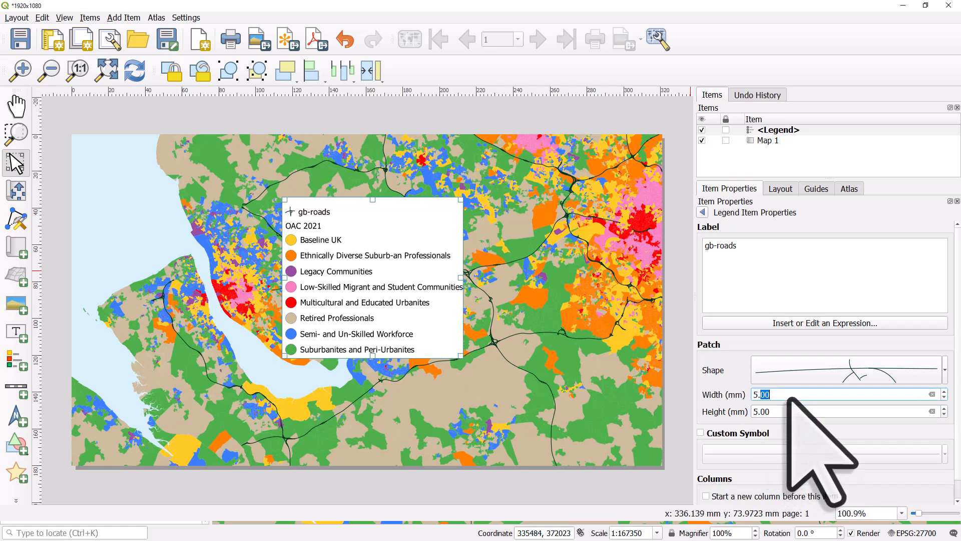
{"action": "type", "text": "10"}
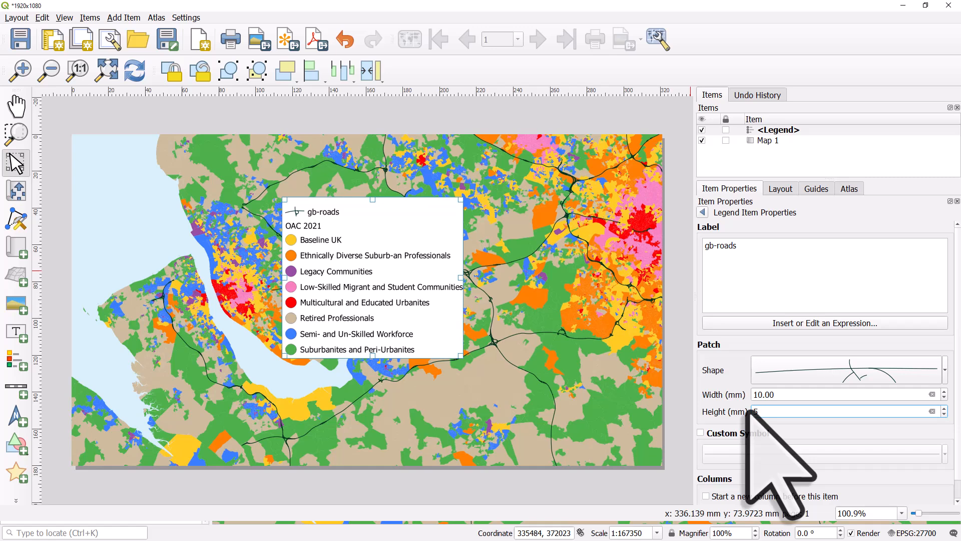
Review the gb-roads motorway-junction patch geometry in Configure Patch.
{"action": "right_click", "coordinate": [846, 370]}
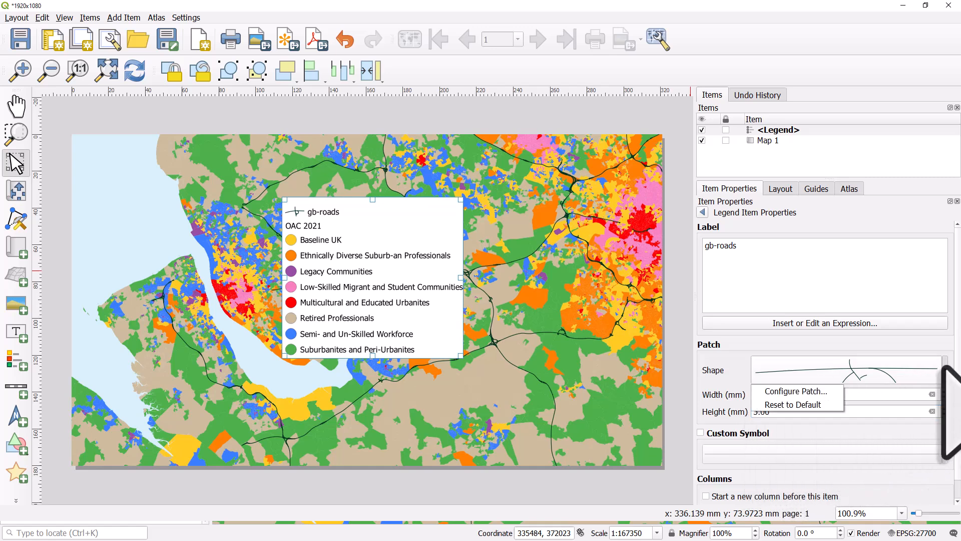
{"action": "left_click", "coordinate": [794, 391]}
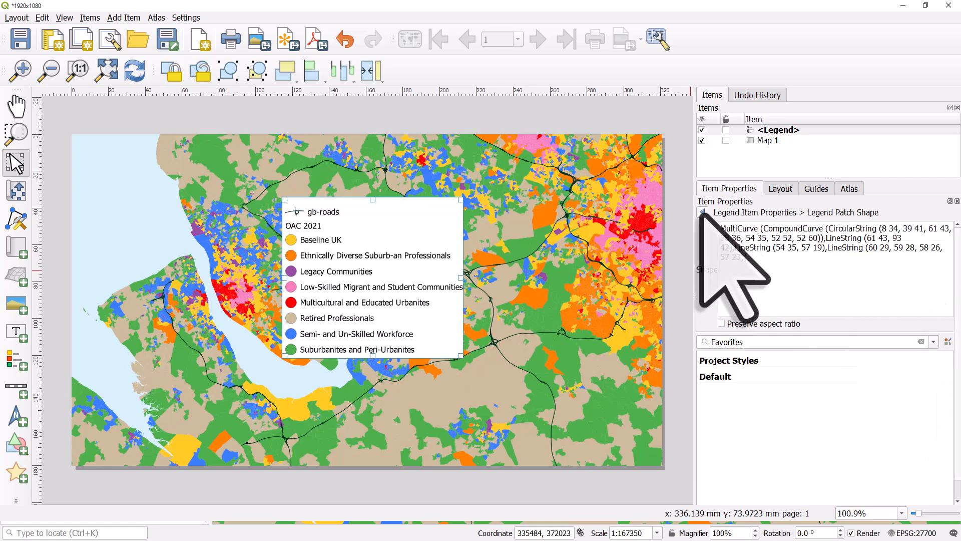
{"action": "left_click", "coordinate": [703, 213]}
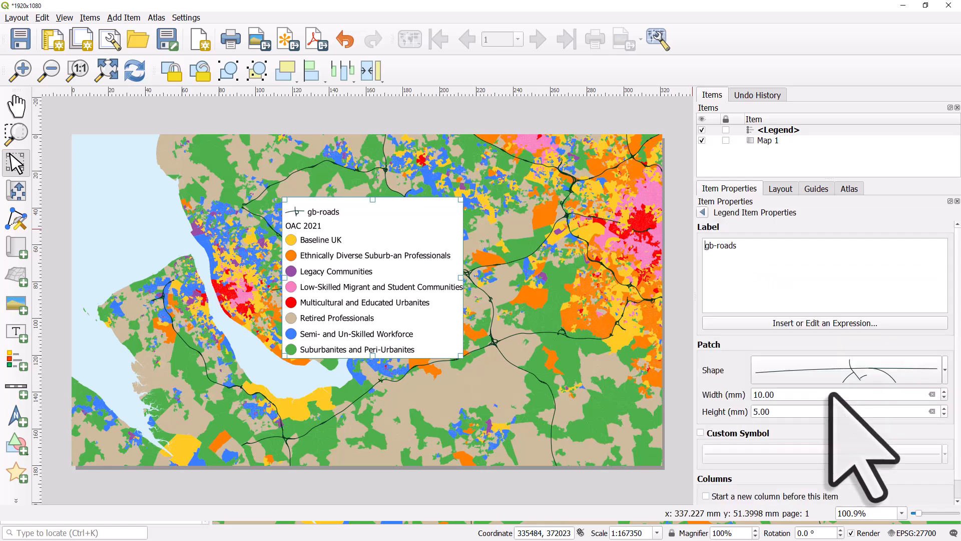
Relabel the gb-roads legend entry as 'Motorways'.
{"action": "triple_click", "coordinate": [720, 245]}
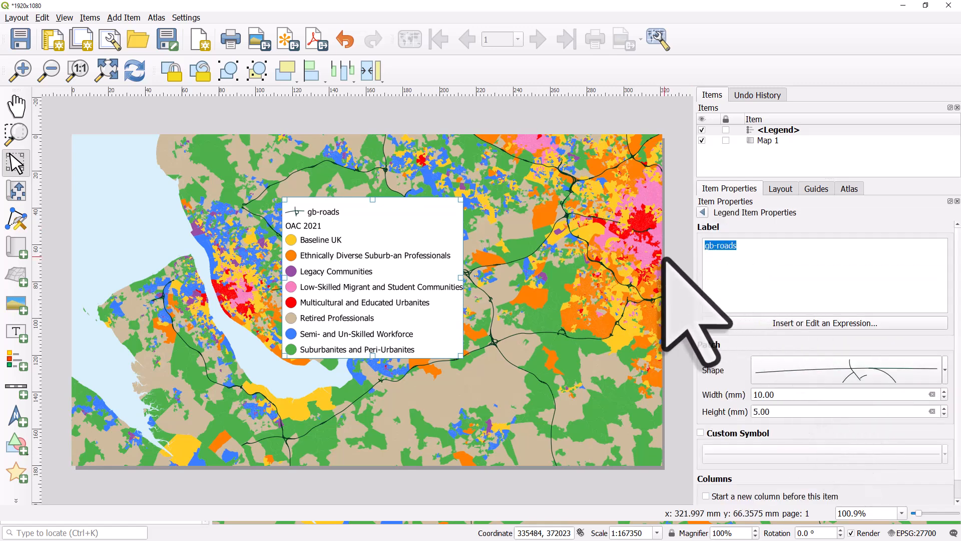
{"action": "type", "text": "Motorways"}
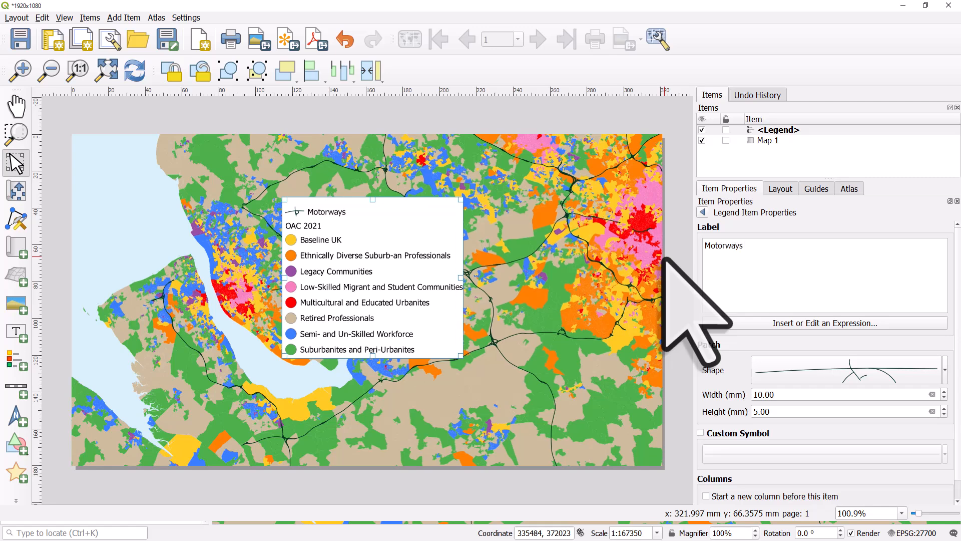
{"action": "left_click", "coordinate": [702, 212]}
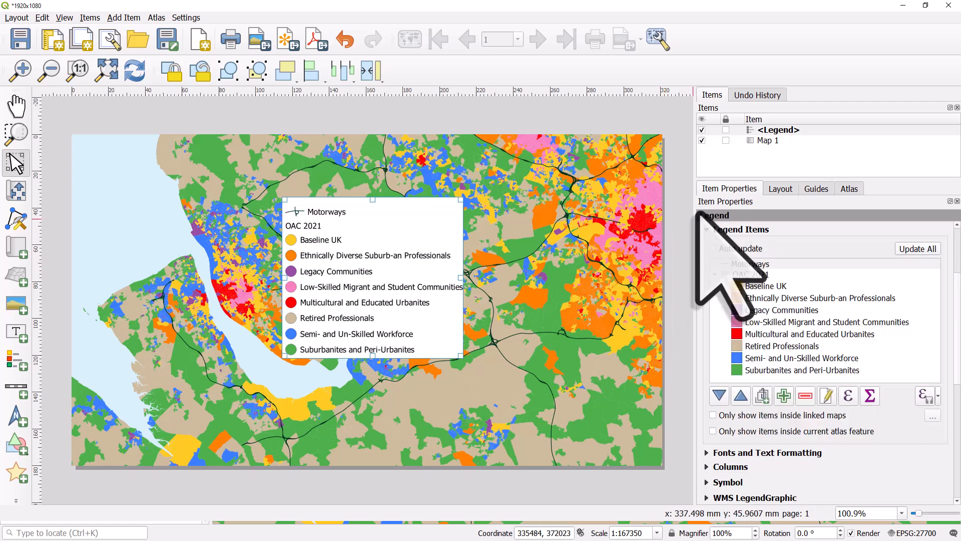
Reopen the OAC 2021 entry's patch configuration showing its 6 mm by 6 mm circular shape.
{"action": "left_click", "coordinate": [751, 263]}
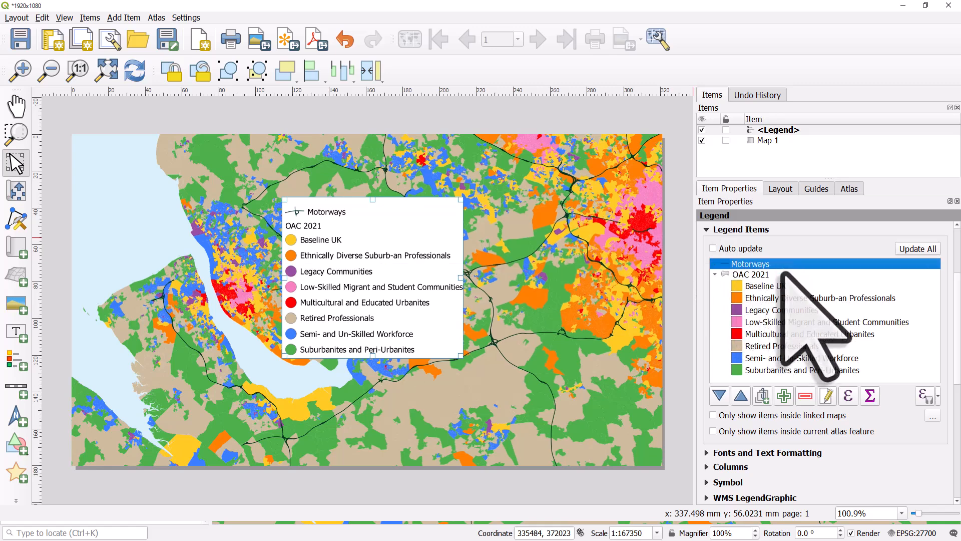
{"action": "double_click", "coordinate": [750, 274]}
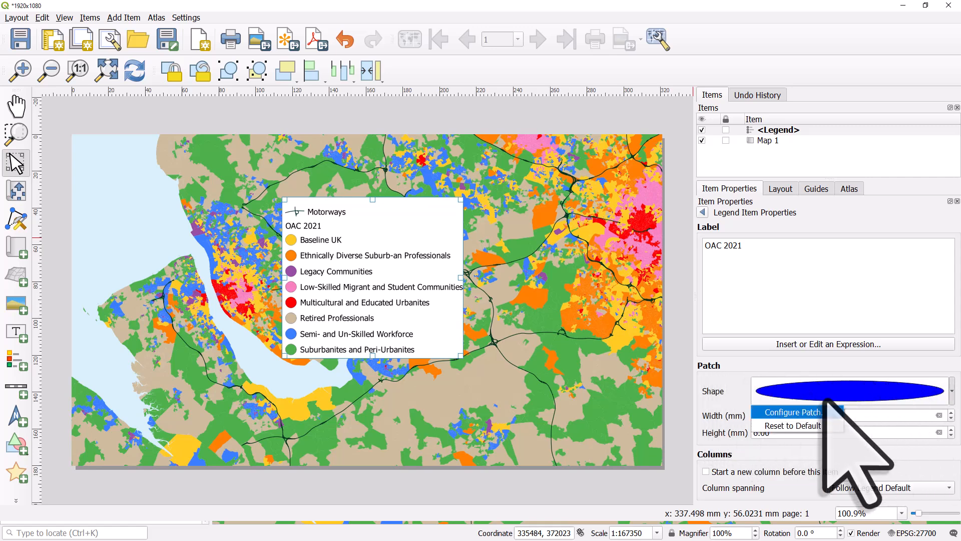
{"action": "left_click", "coordinate": [793, 411]}
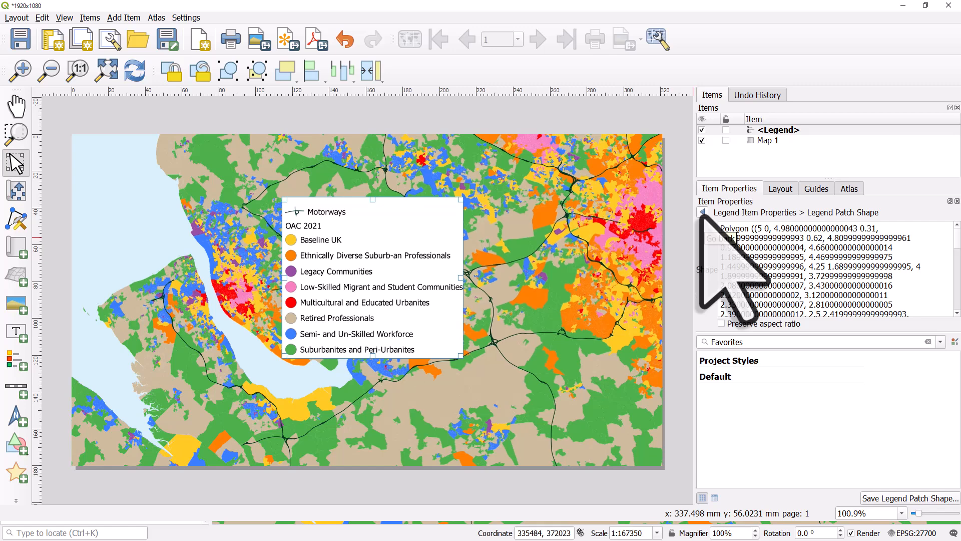
{"action": "left_click", "coordinate": [701, 212]}
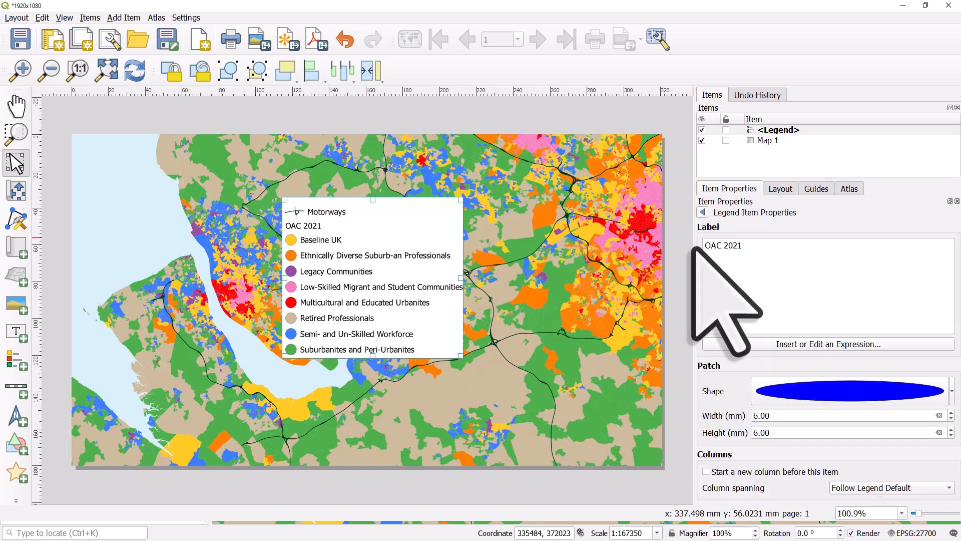